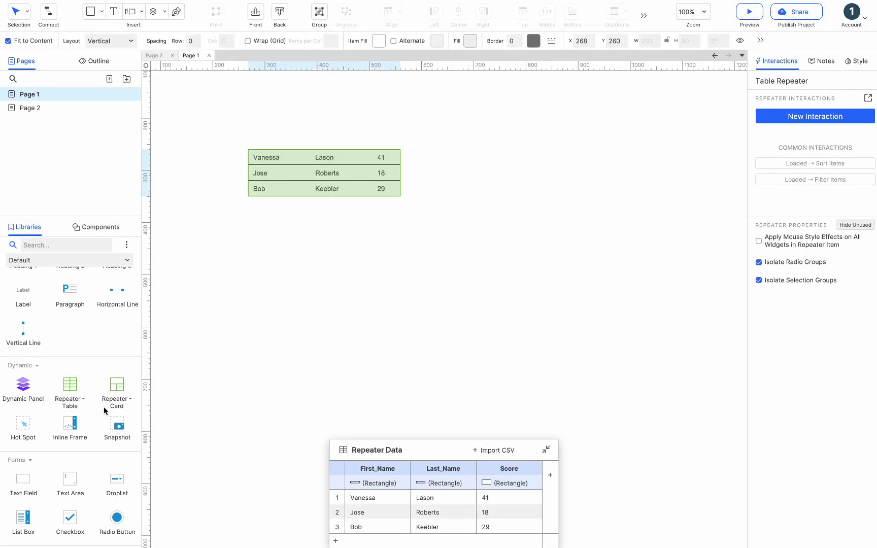
Place an image beside the table, make it a repeater, and move the Repeater Data table up next to it.
left_click_drag(117, 388, 495, 227)
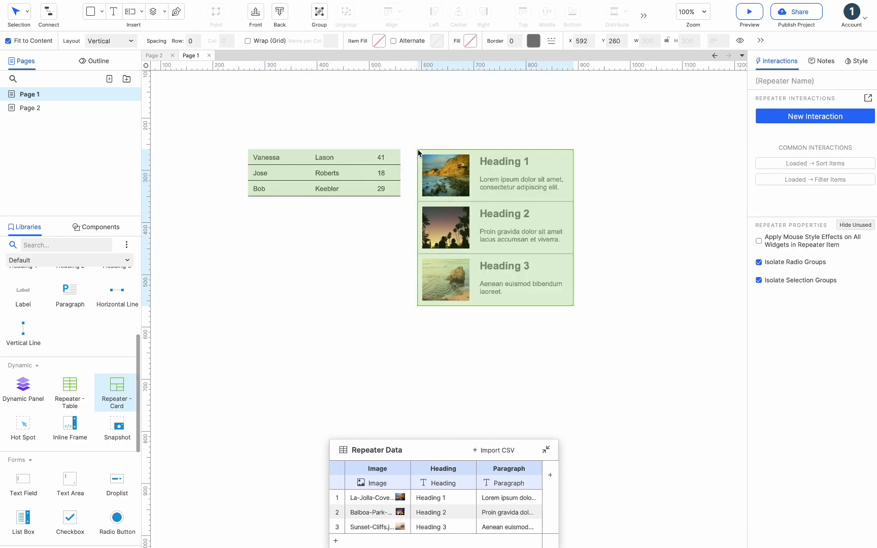
left_click(366, 265)
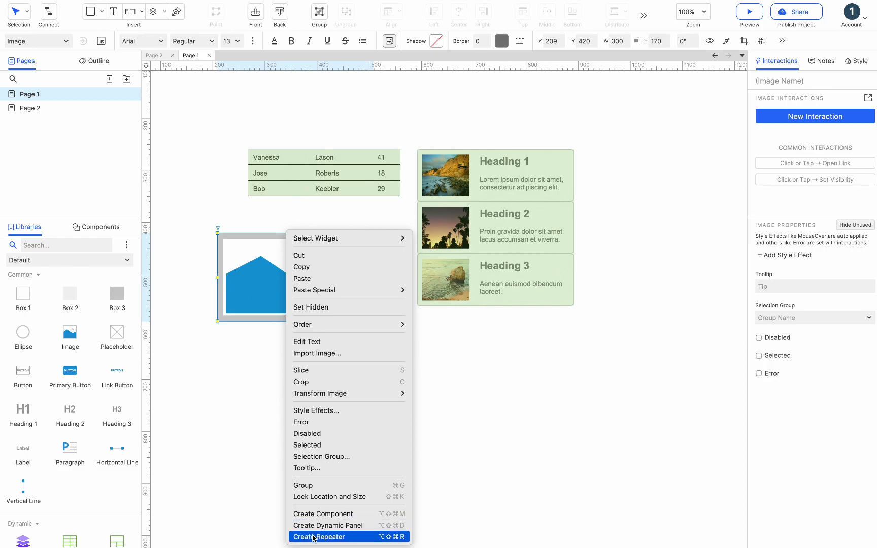
left_click(319, 536)
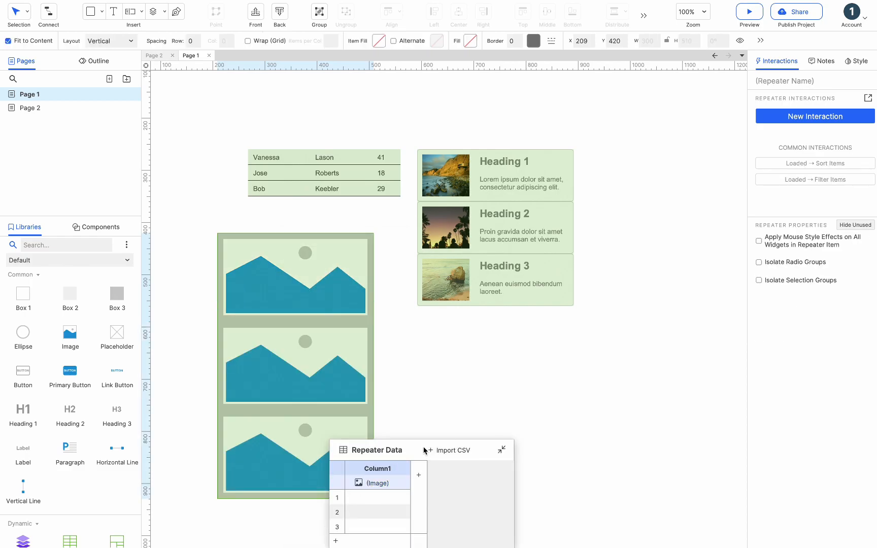
left_click(516, 236)
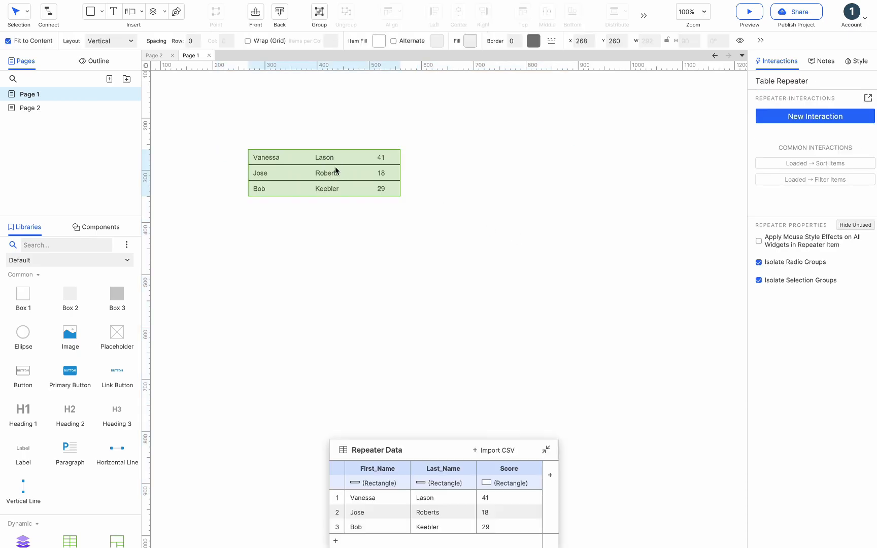
mouse_move(379, 436)
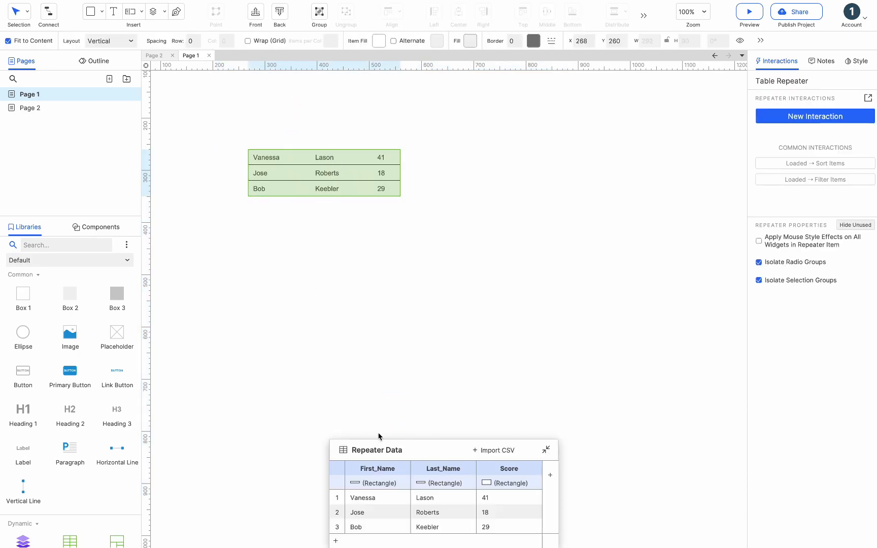
left_click_drag(379, 450, 311, 227)
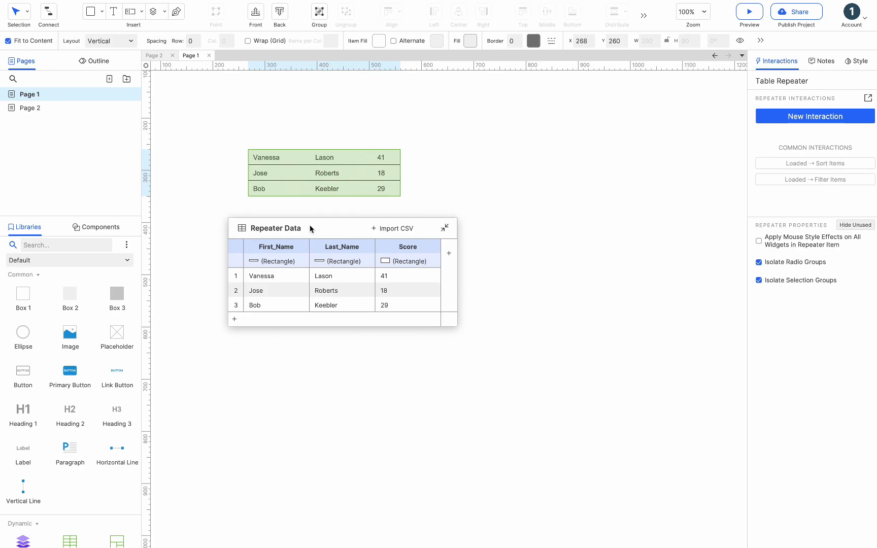
mouse_move(362, 162)
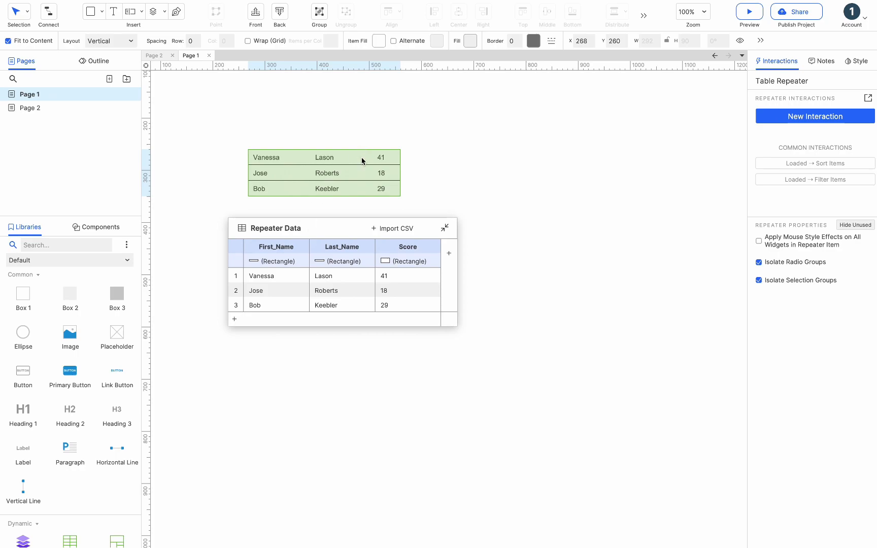
Inside the table repeater's item, add a 300×30 box to the right of the row.
double_click(324, 157)
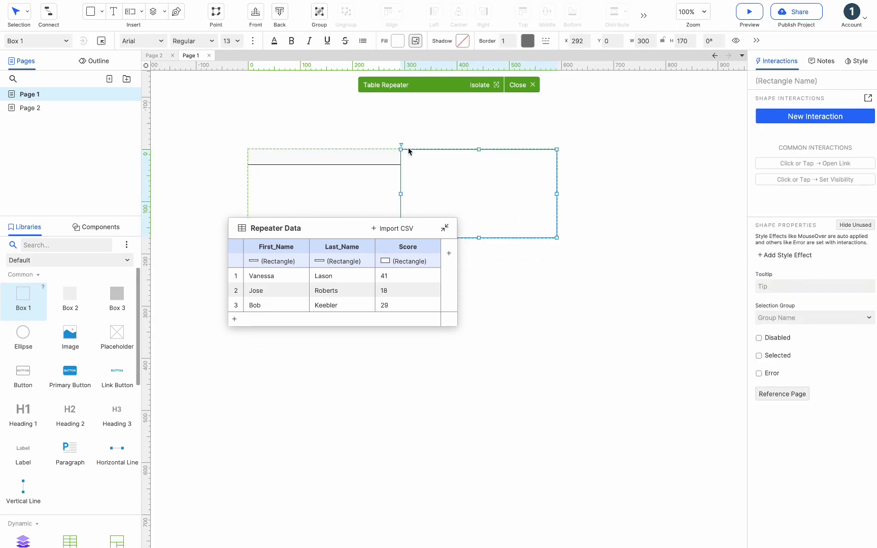
left_click_drag(557, 237, 557, 162)
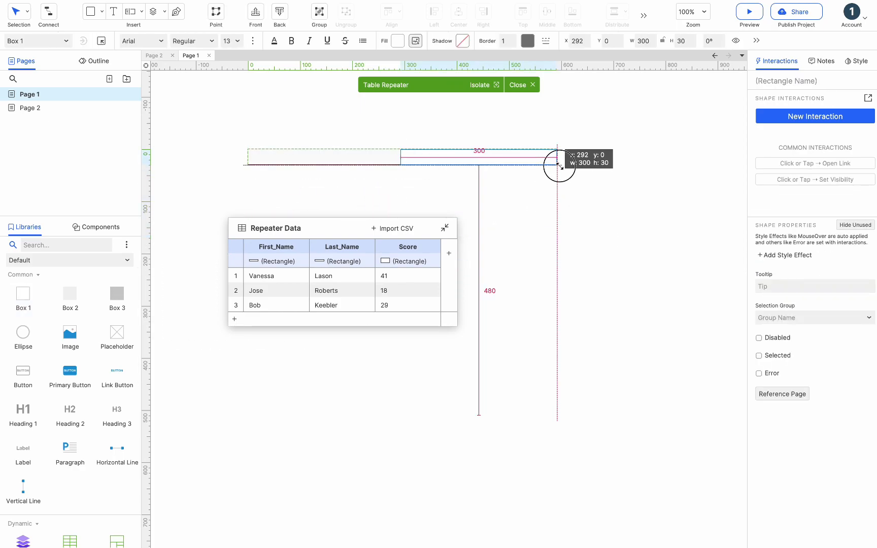
left_click_drag(559, 165, 579, 156)
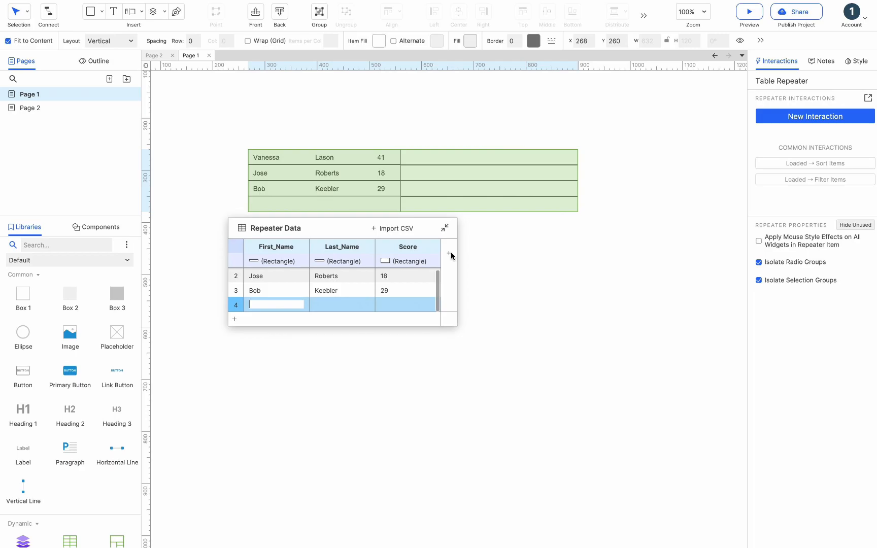
Add an empty Column1 to the repeater's data table.
left_click(452, 252)
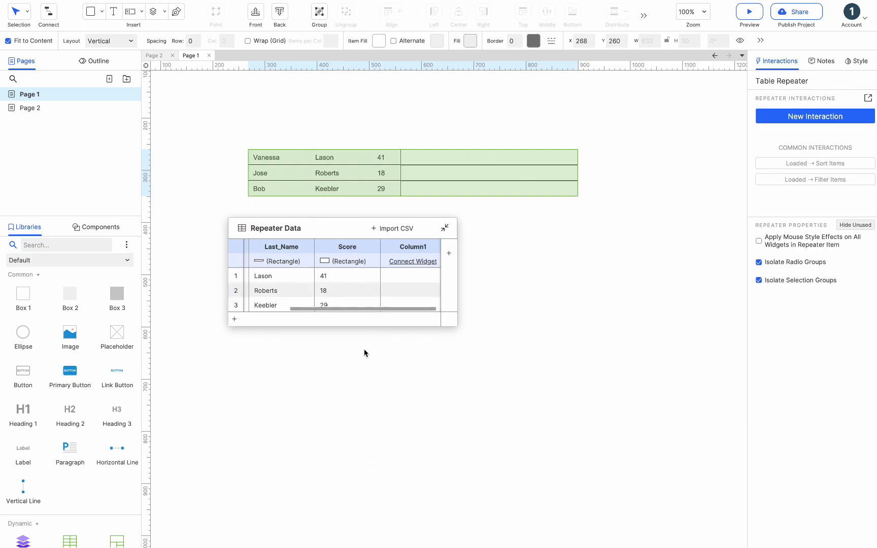
right_click(408, 261)
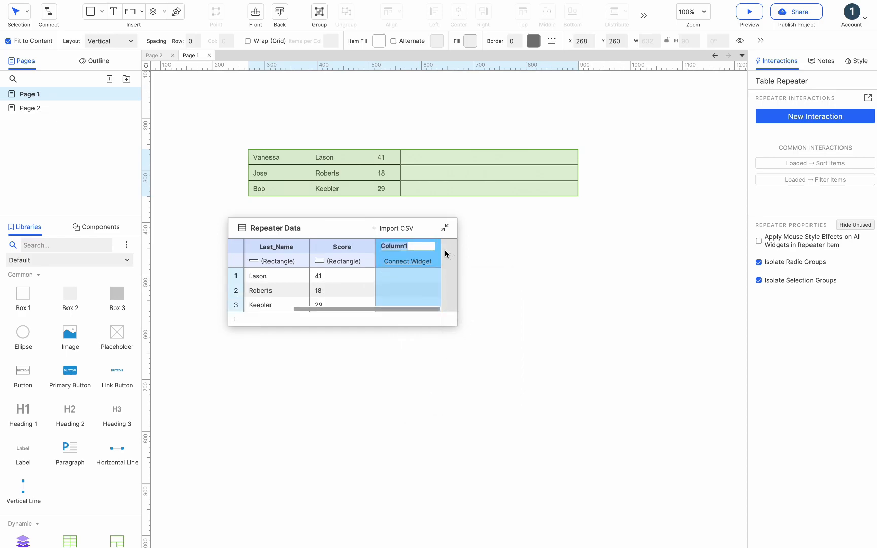
Enter 12, 13, 14 in Column1 and connect it to the new Rectangle.
type("12")
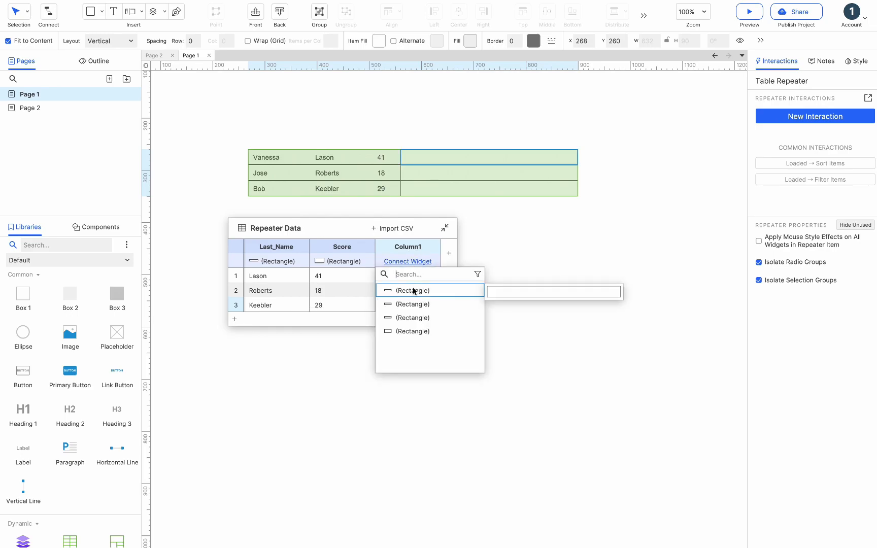
left_click(412, 290)
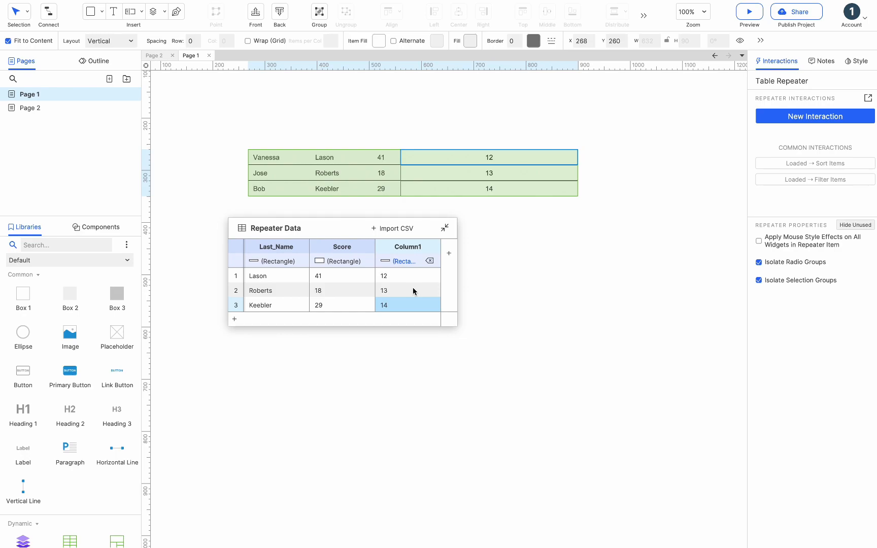
left_click(407, 276)
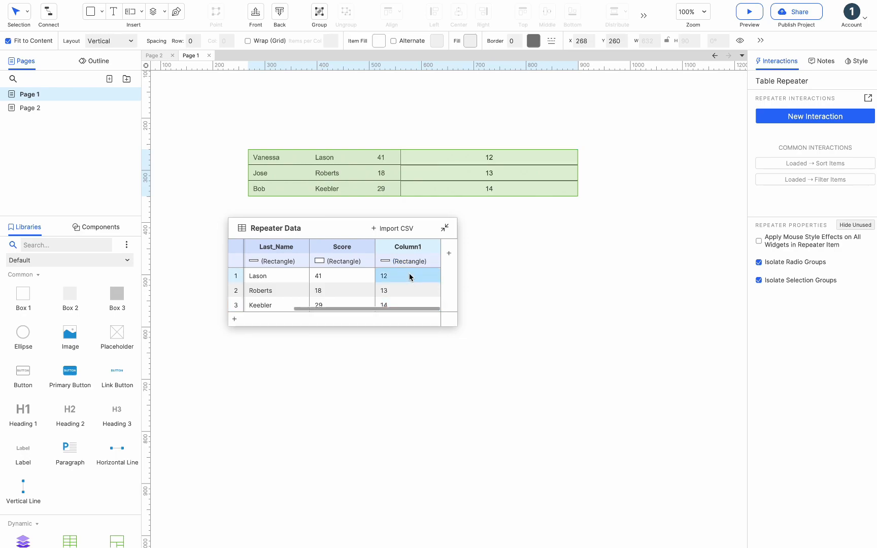
Set row 1's Column1 cell to reference Page 2 and give row 2 a web address.
right_click(410, 276)
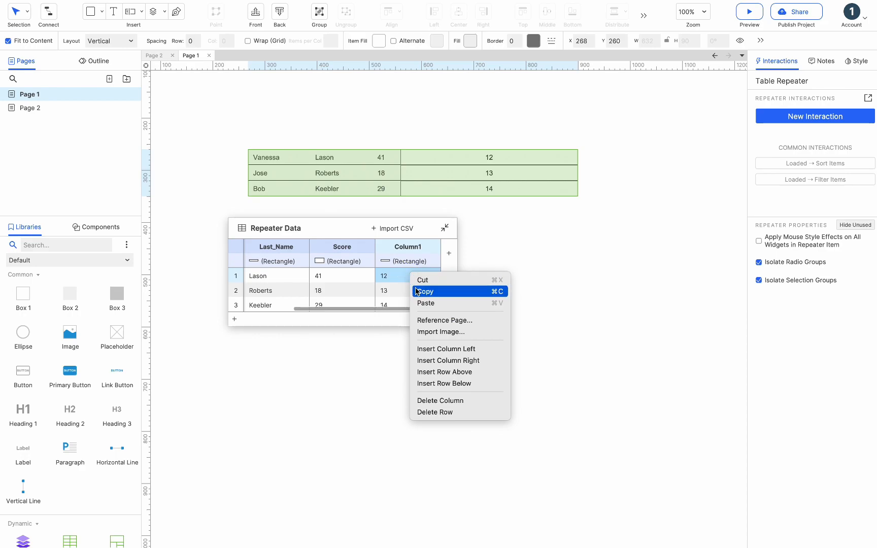
left_click(444, 320)
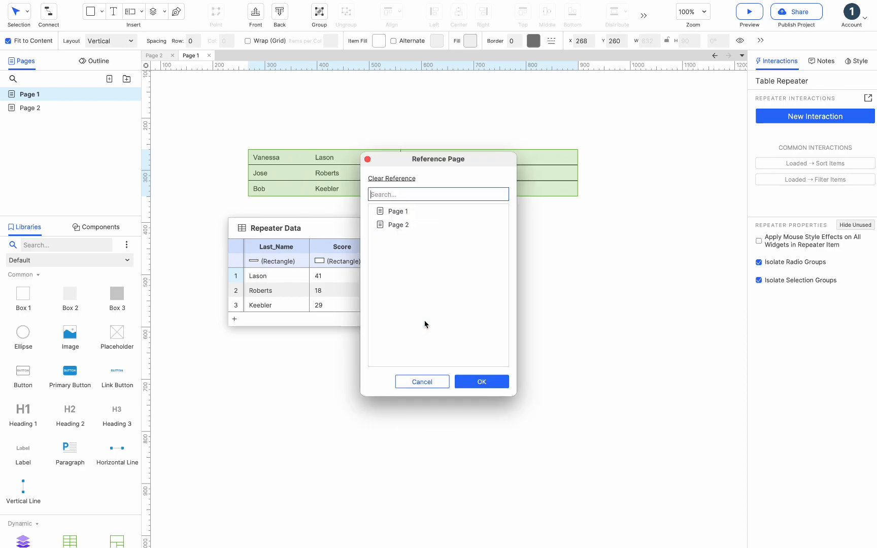
left_click(480, 381)
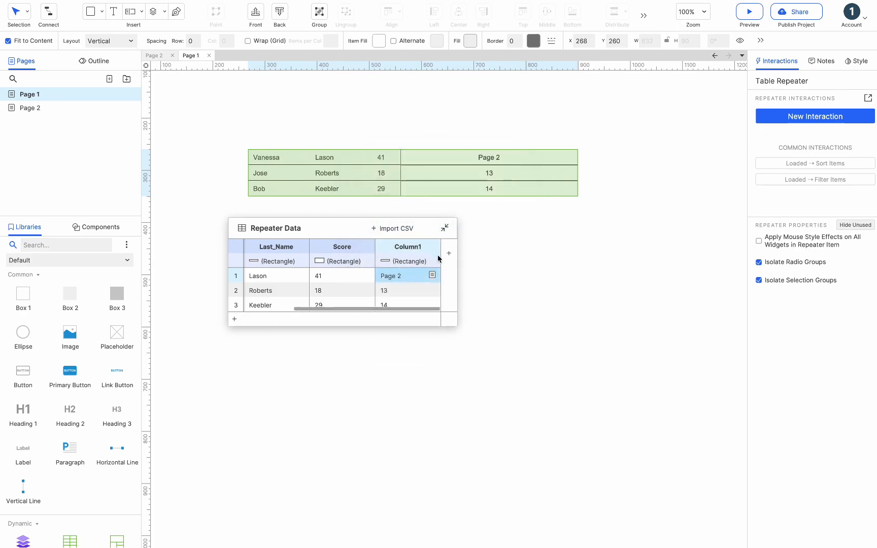
left_click(431, 275)
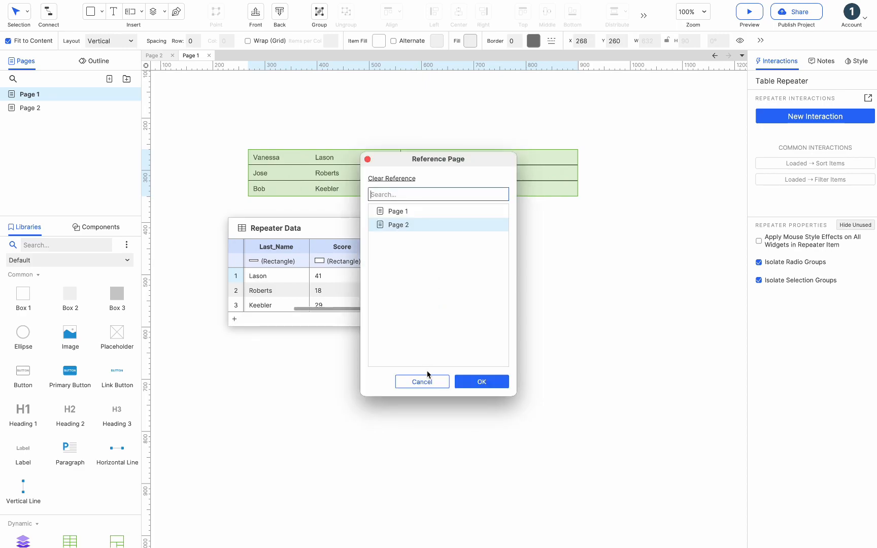
left_click(480, 382)
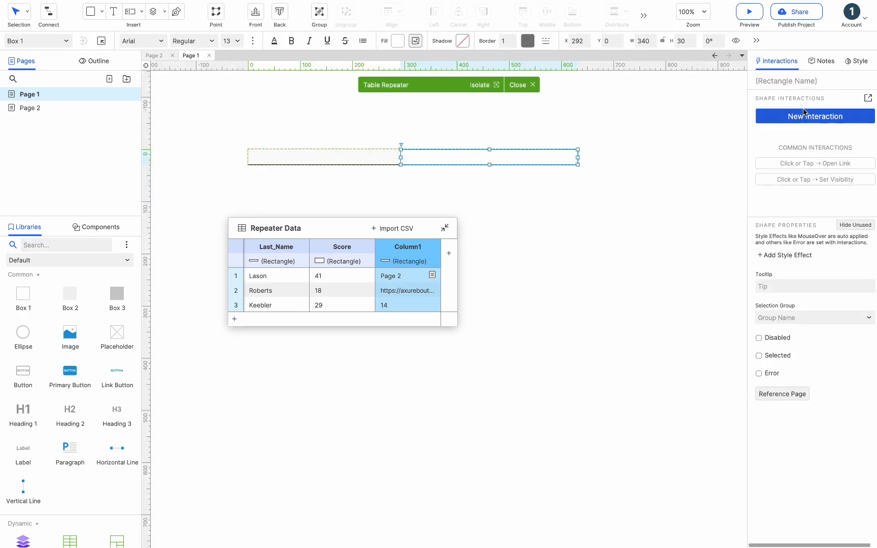
Give the box a Click or Tap interaction that opens the link [[Item.Column1]].
left_click(813, 115)
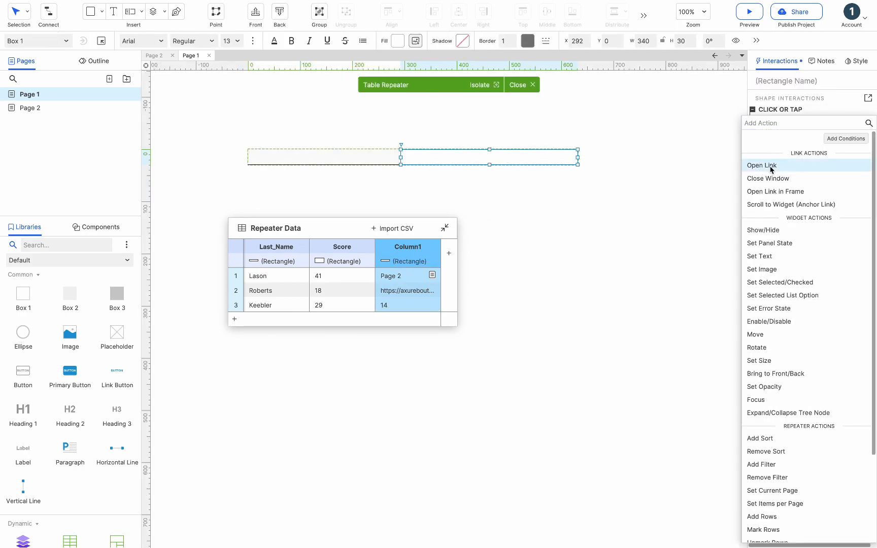
left_click(761, 165)
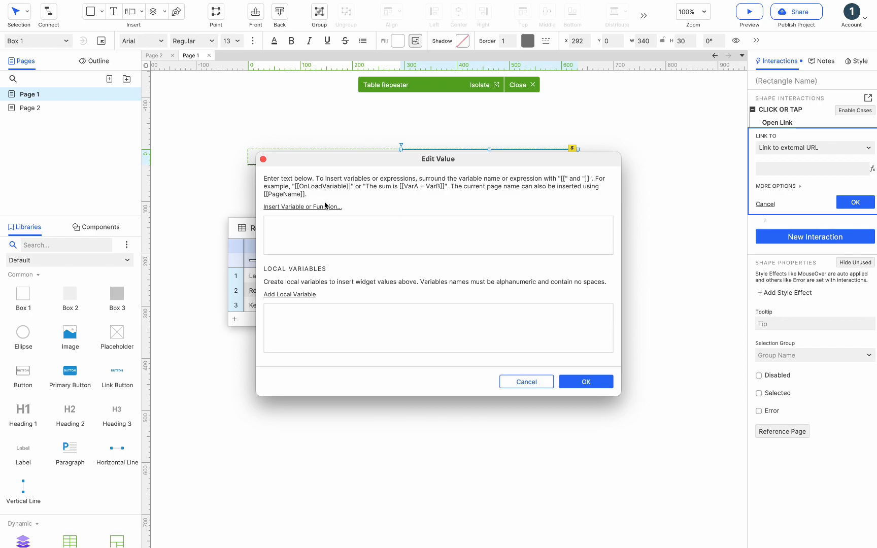
left_click(302, 206)
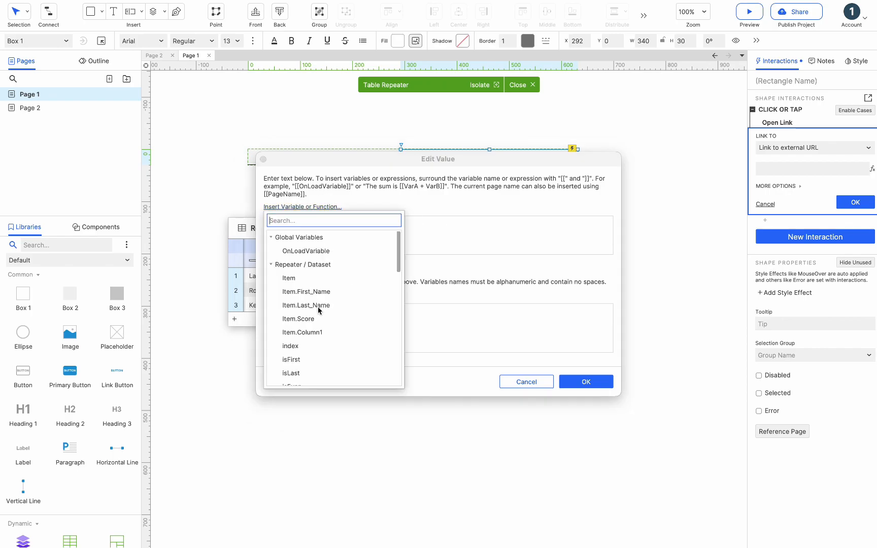
left_click(302, 332)
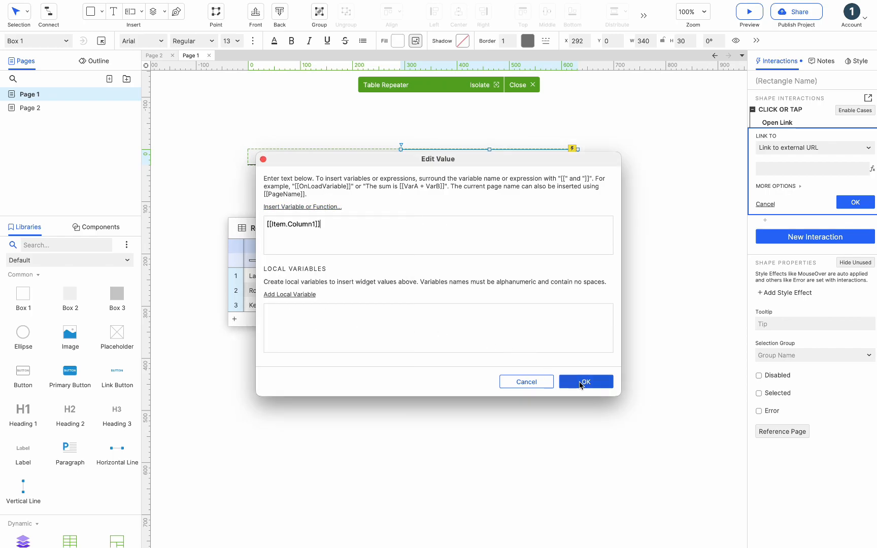
left_click(585, 381)
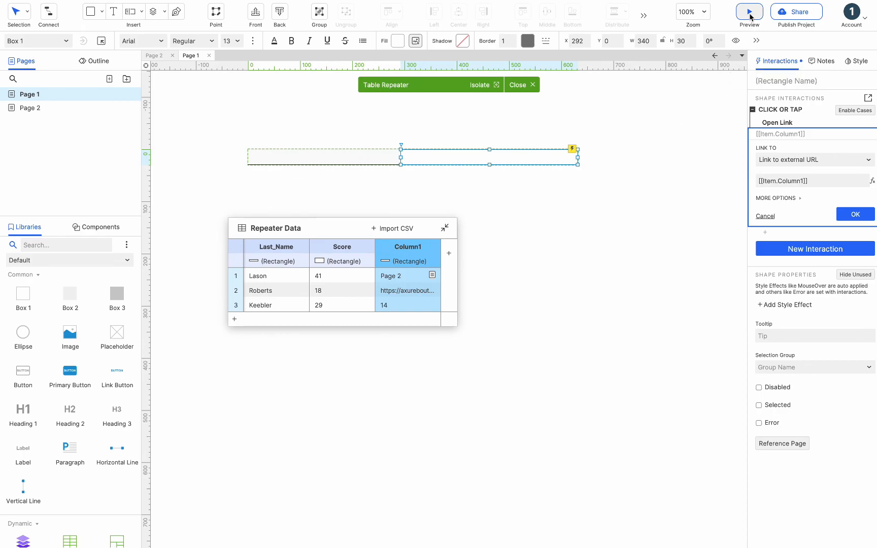
Preview the page in the browser, follow row one's Page 2 link and go back.
left_click(747, 11)
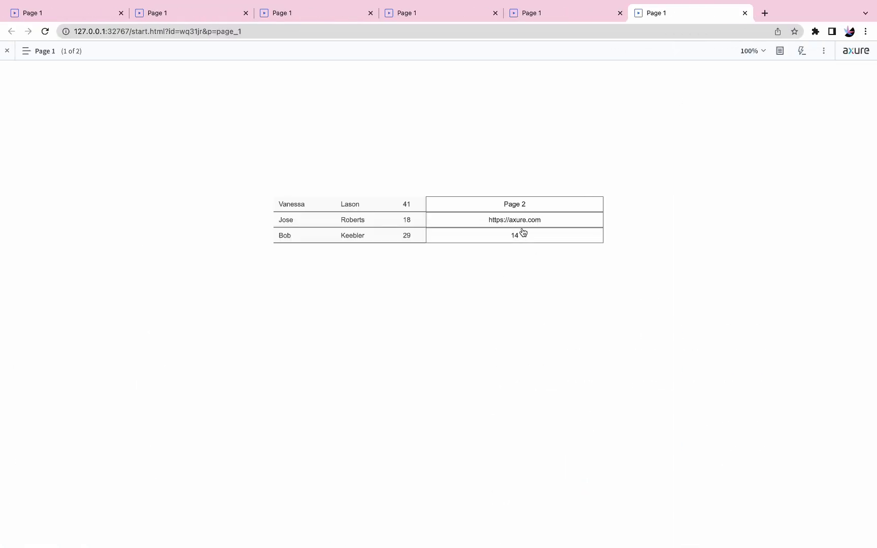
left_click(514, 204)
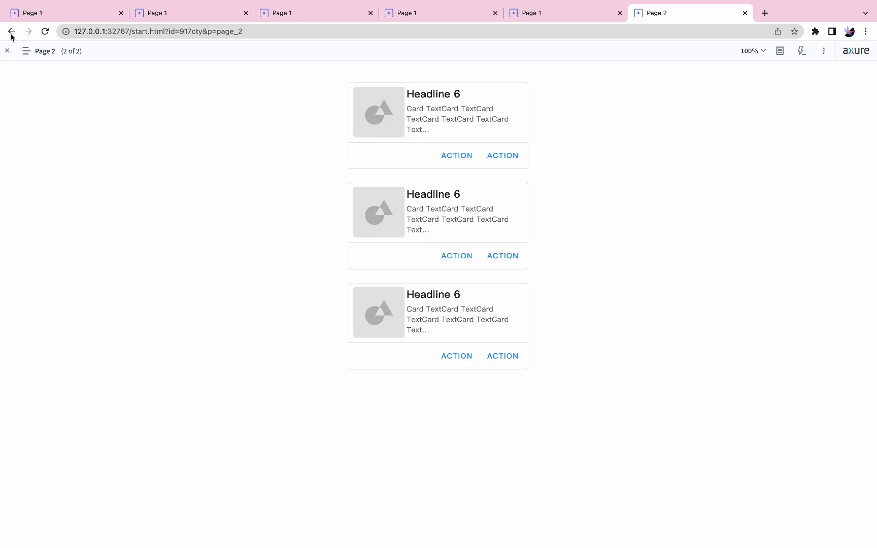
left_click(11, 31)
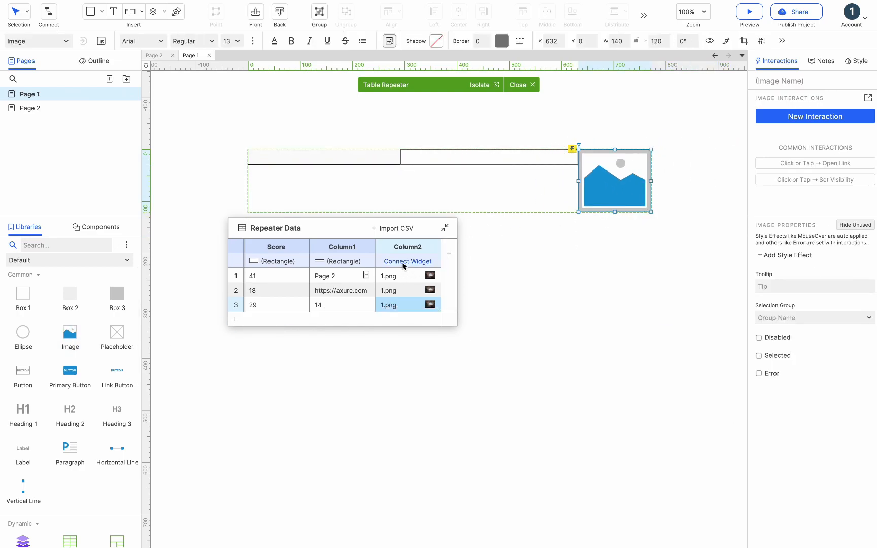
Connect Column2's 1.png values to the Image widget so every row shows its picture.
left_click(408, 261)
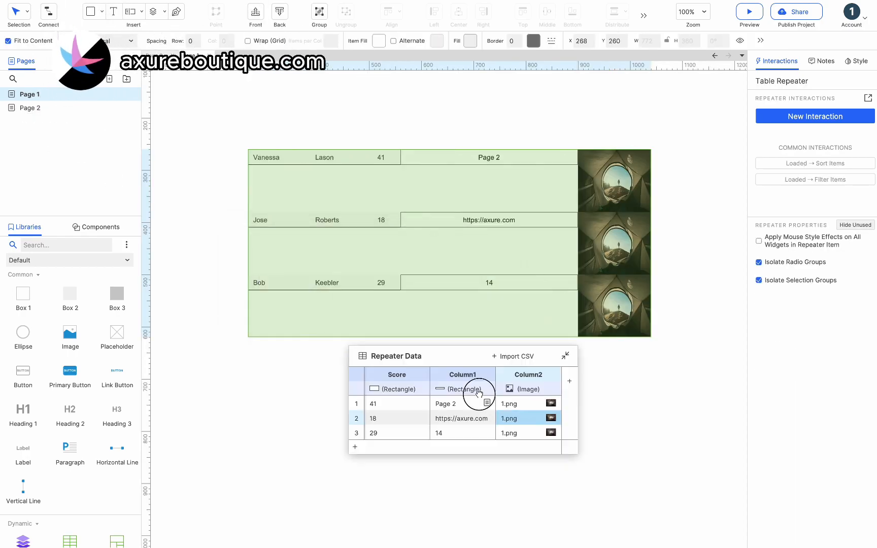
left_click(594, 401)
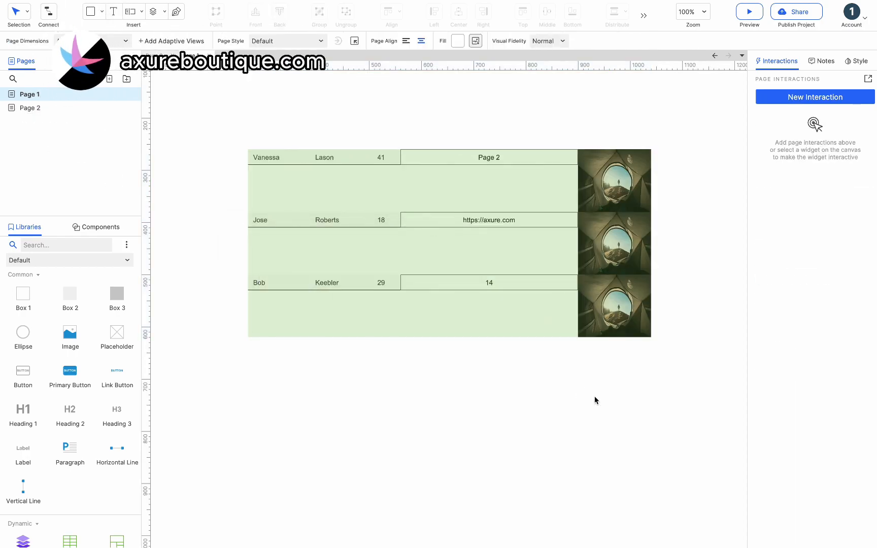